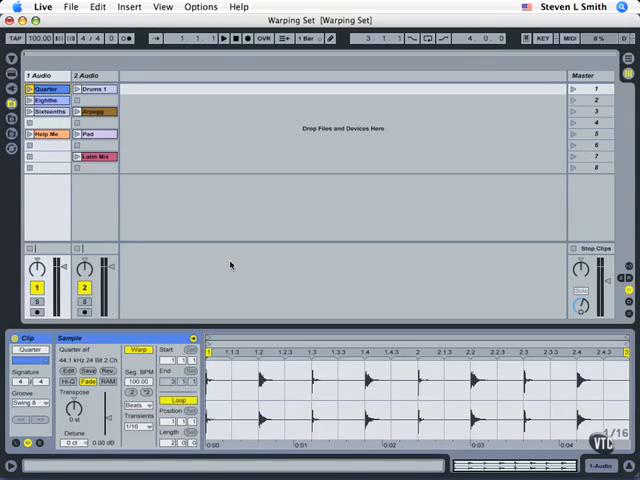
mouse_move(223, 265)
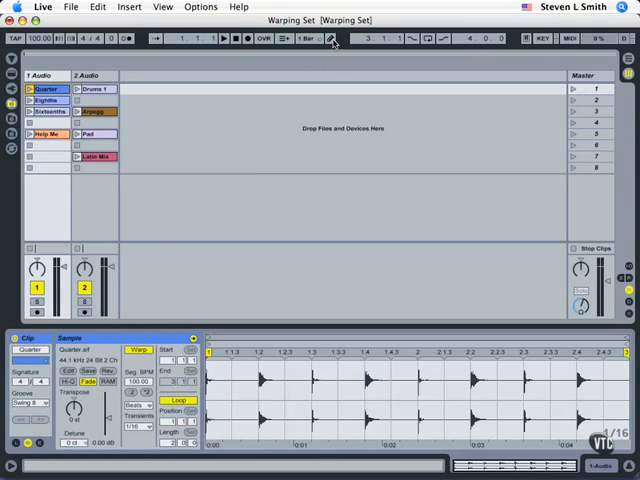
mouse_move(237, 275)
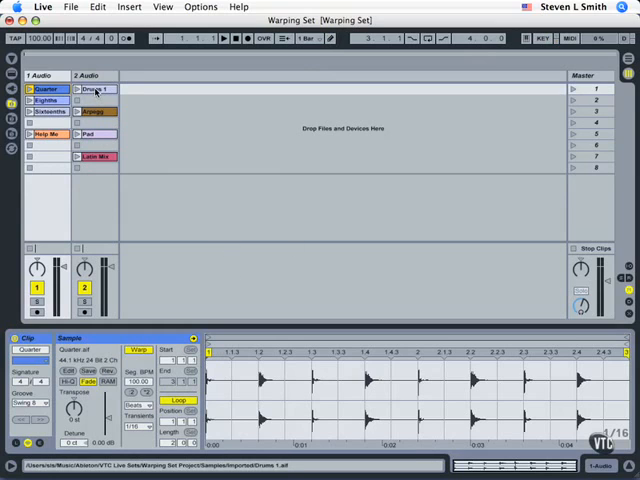
- Select the Drums 1 clip and show its Envelopes panel with the volume envelope
left_click(95, 89)
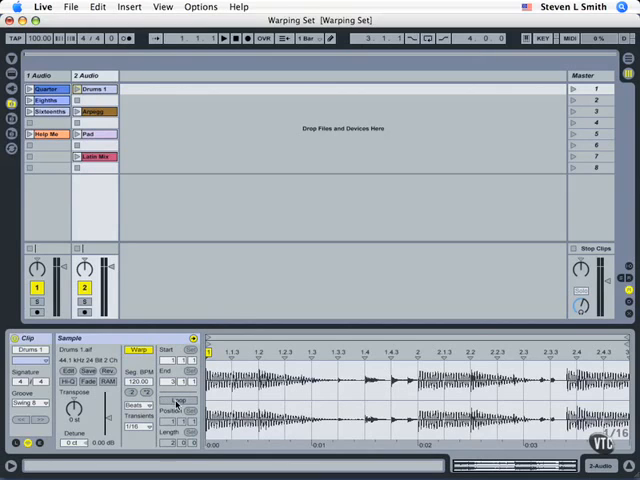
left_click(178, 400)
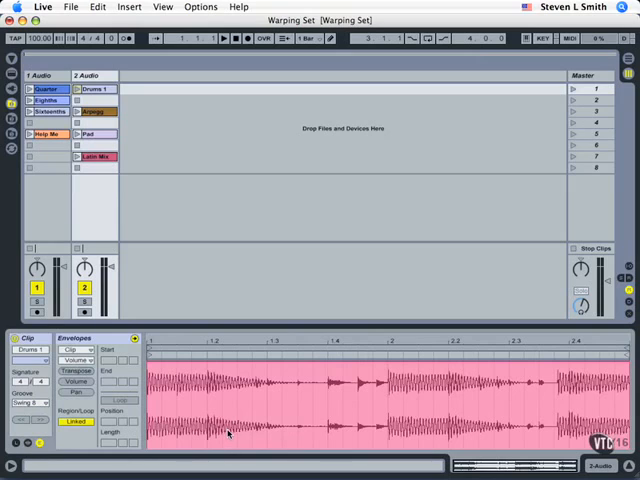
- Enable Draw Mode for pencilling values into the Drums 1 clip envelope
left_click(331, 39)
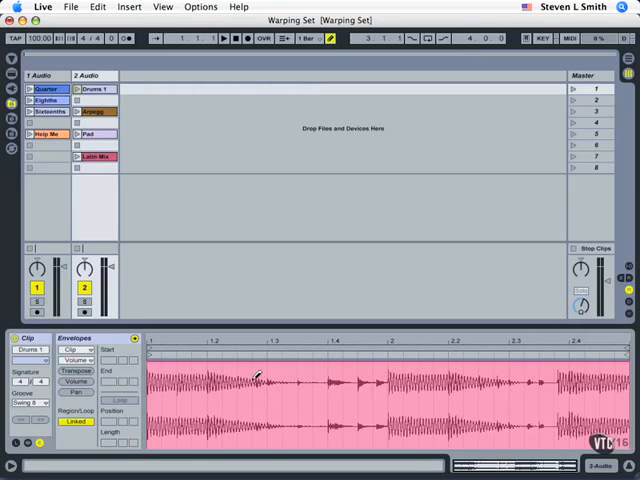
mouse_move(293, 368)
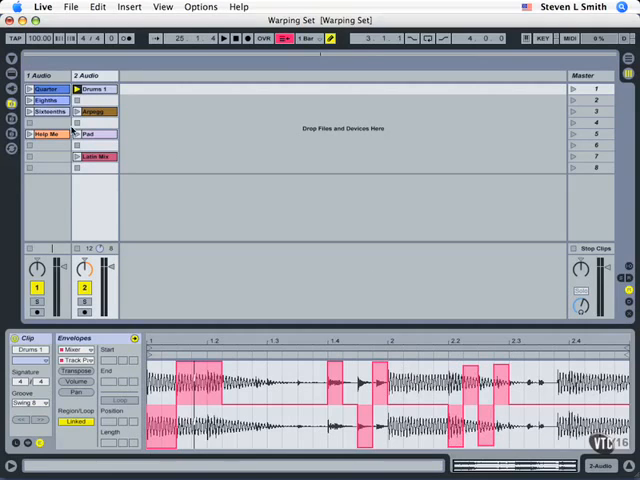
- Draw a Track Panning envelope of hard left-right step blocks with a sloping zigzag
left_click(234, 38)
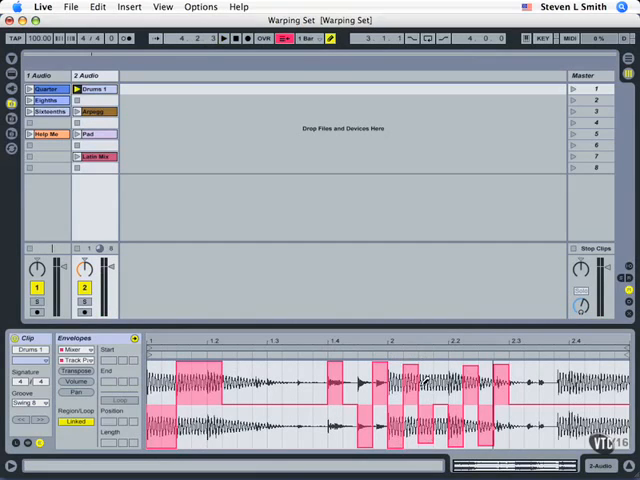
mouse_move(443, 357)
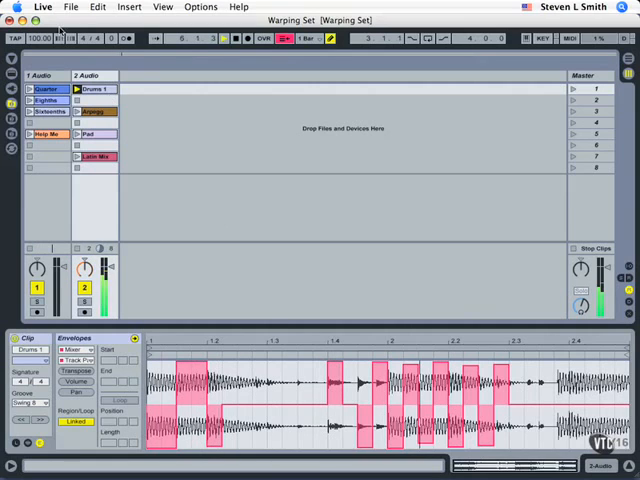
left_click(39, 38)
type("130")
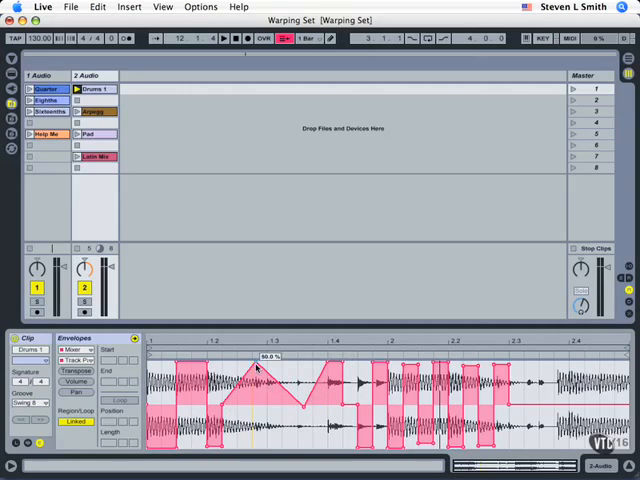
mouse_move(310, 410)
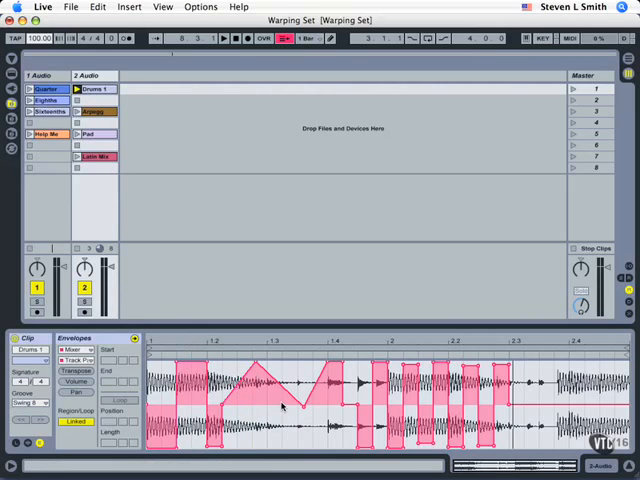
right_click(270, 405)
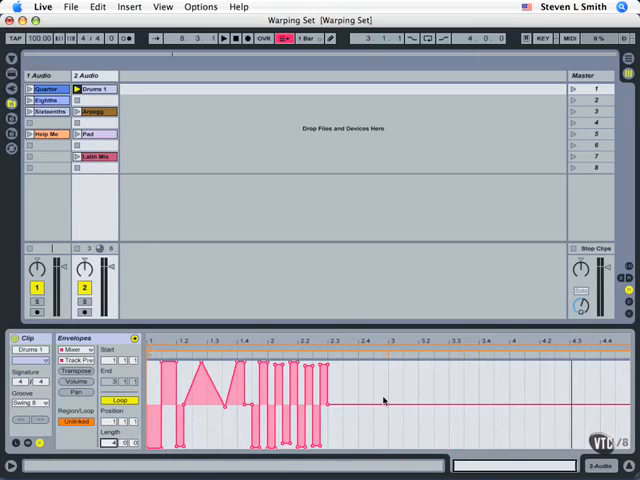
mouse_move(372, 371)
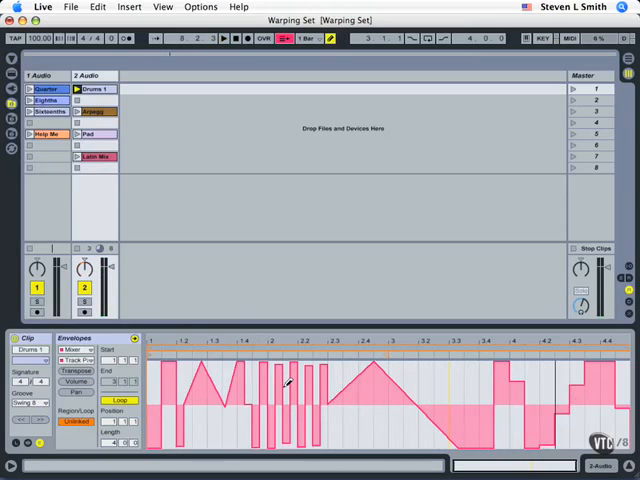
mouse_move(390, 386)
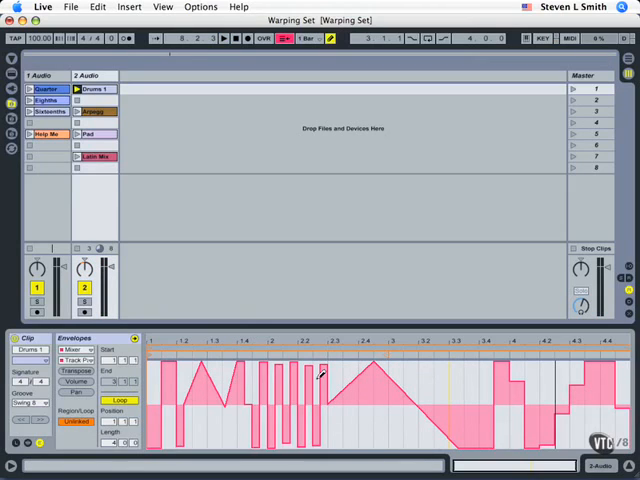
- Reselect the Drums 1 clip, showing its waveform with a flat relinked envelope line
left_click(92, 89)
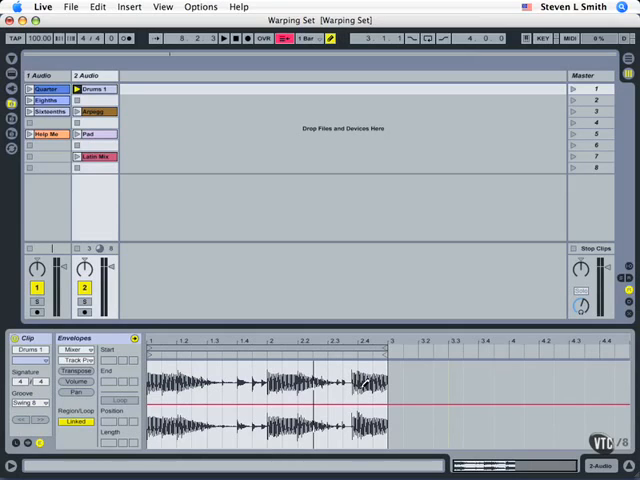
mouse_move(458, 291)
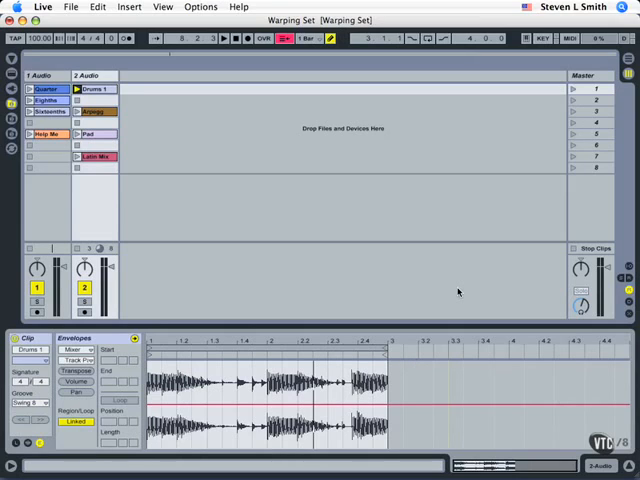